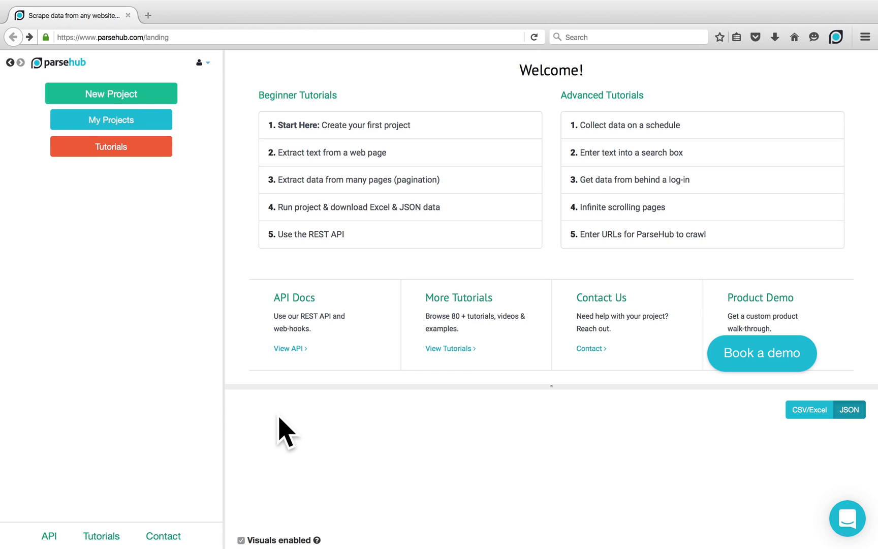
mouse_move(180, 219)
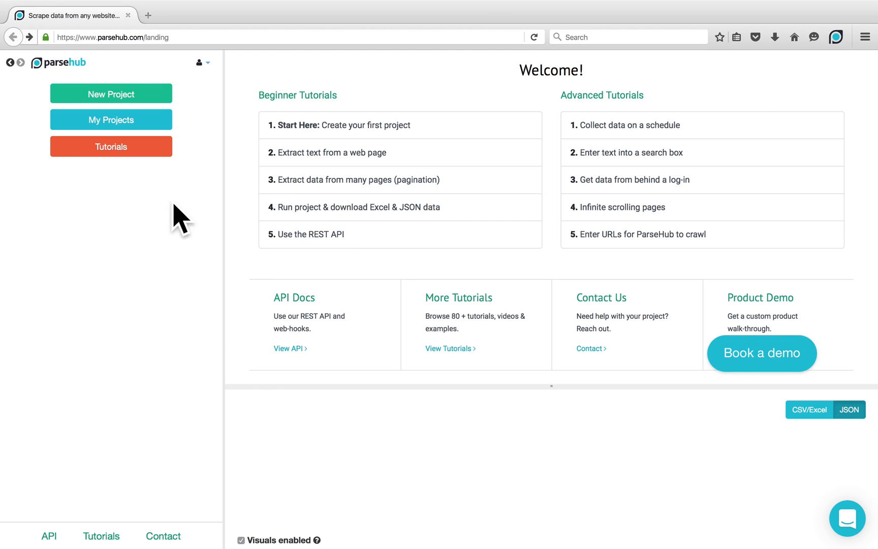
left_click(111, 93)
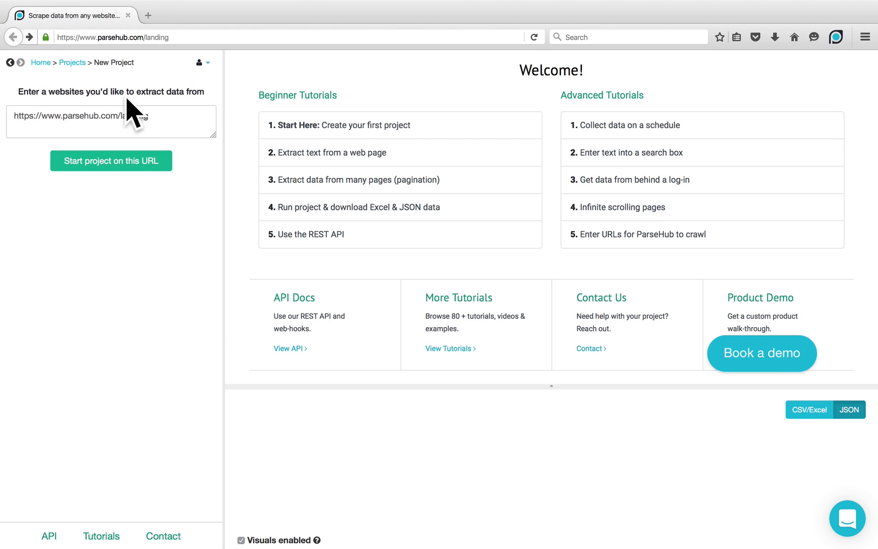
left_click(111, 118)
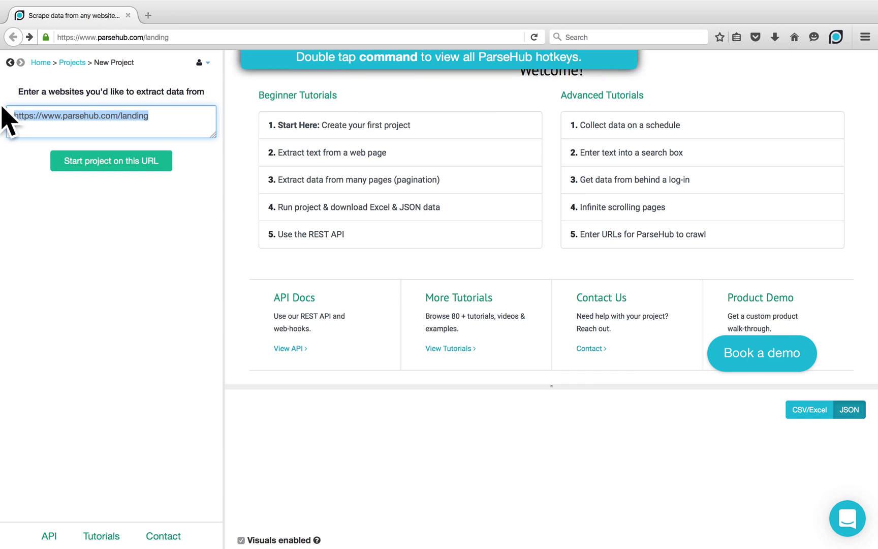
type("https://www.zoocasa.com/")
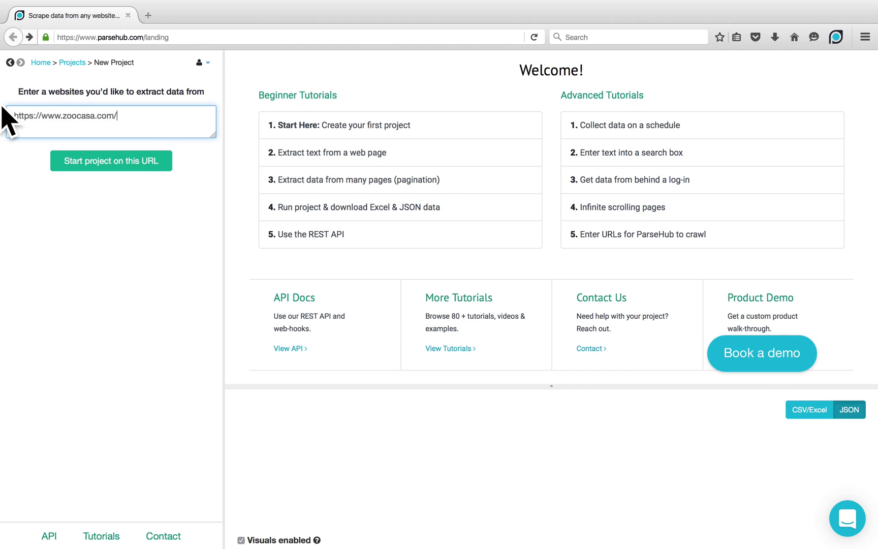
mouse_move(137, 122)
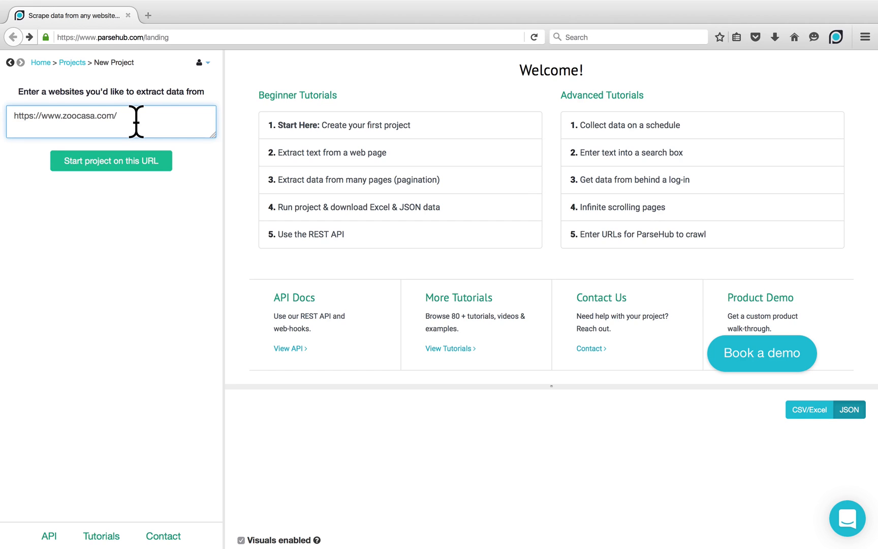
mouse_move(111, 161)
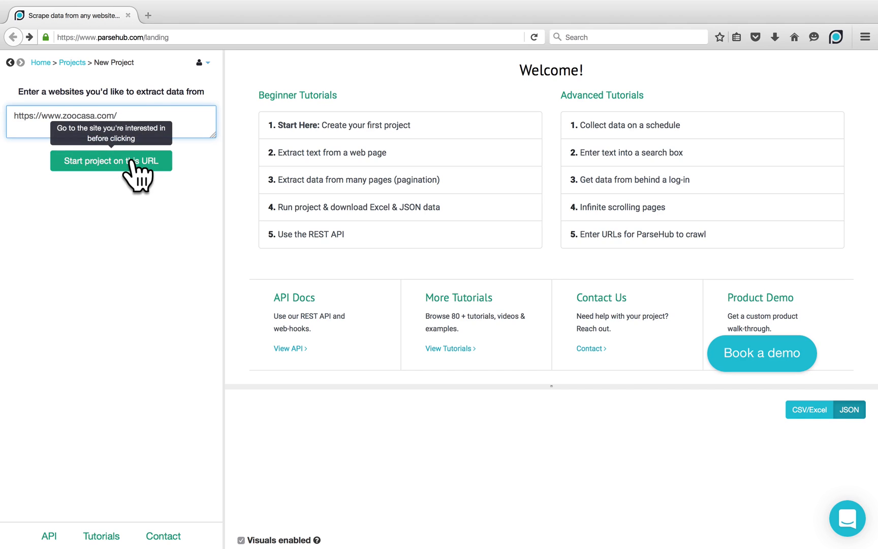
Step: Launch the project on the zoocasa URL and dismiss the Share Location popup
left_click(111, 160)
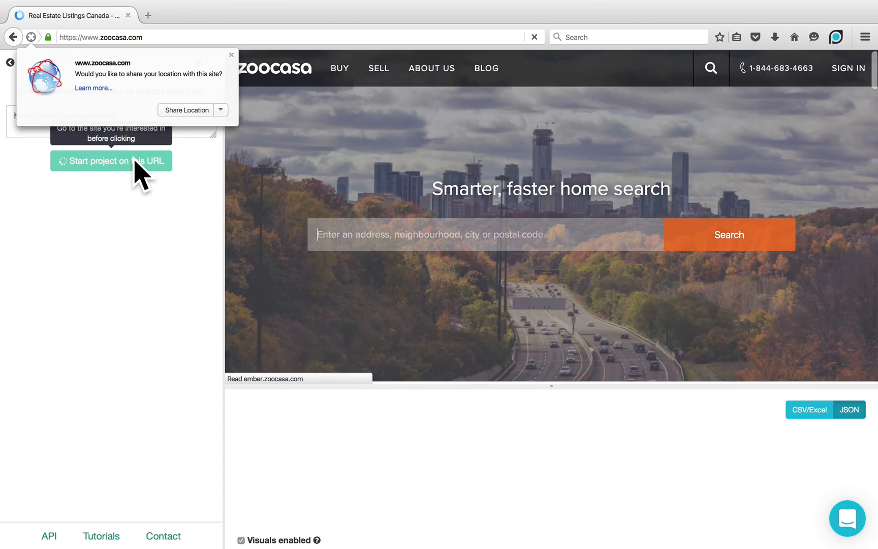
left_click(111, 161)
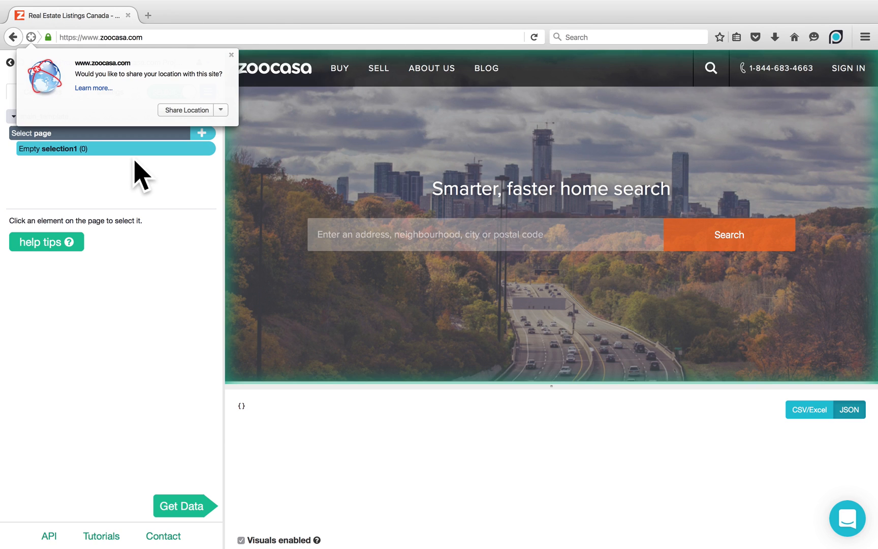
mouse_move(242, 75)
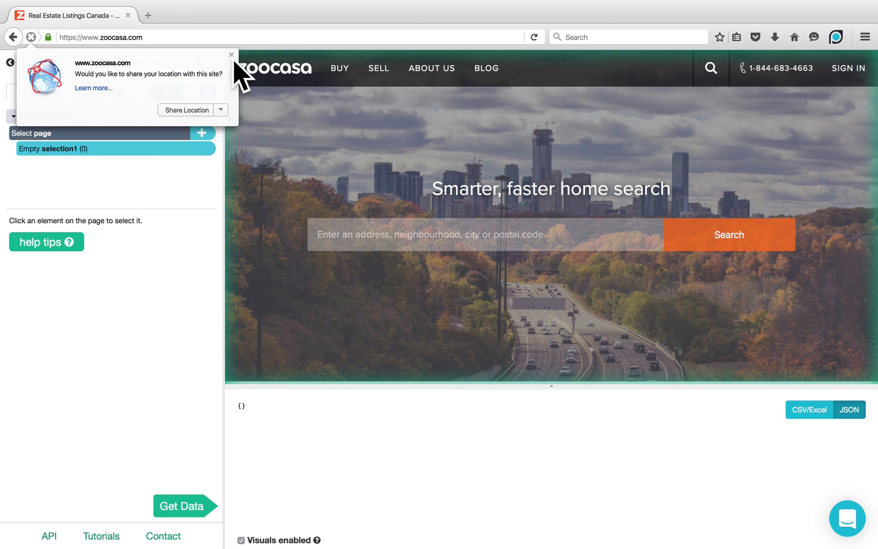
left_click(231, 55)
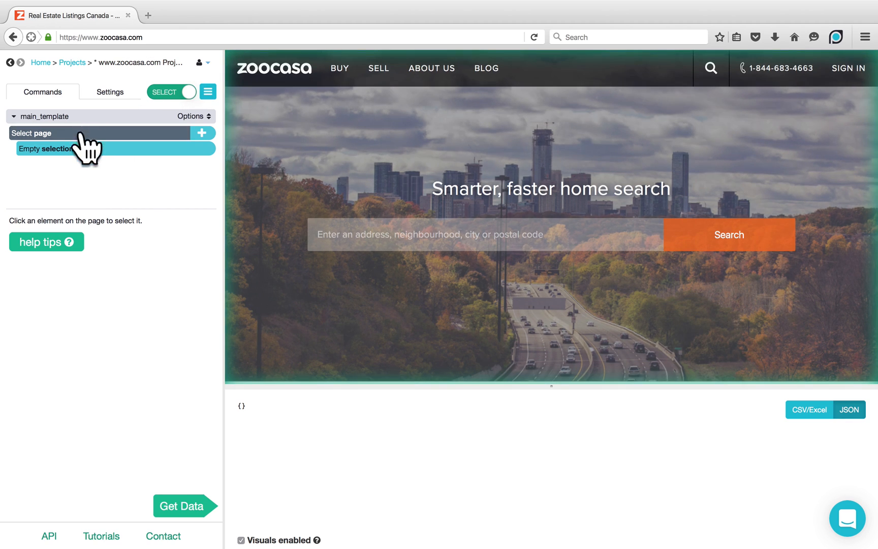
left_click(84, 148)
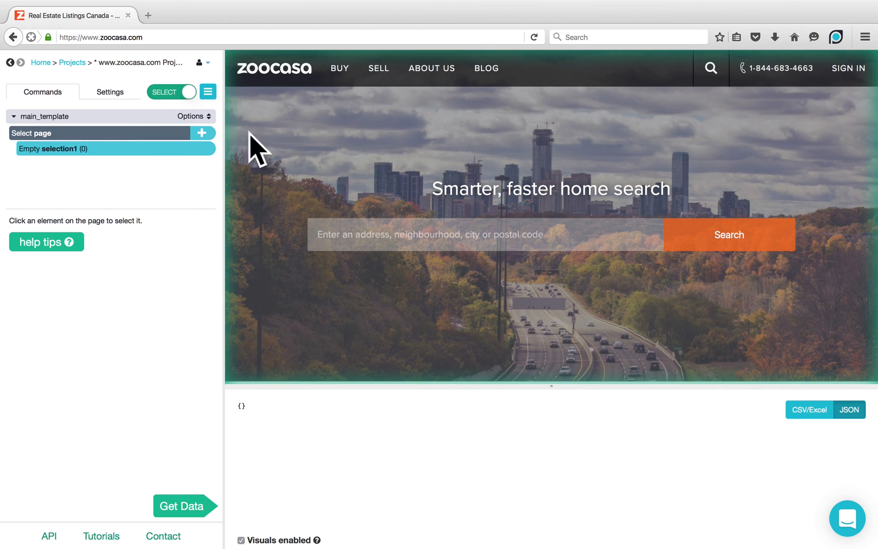
mouse_move(535, 188)
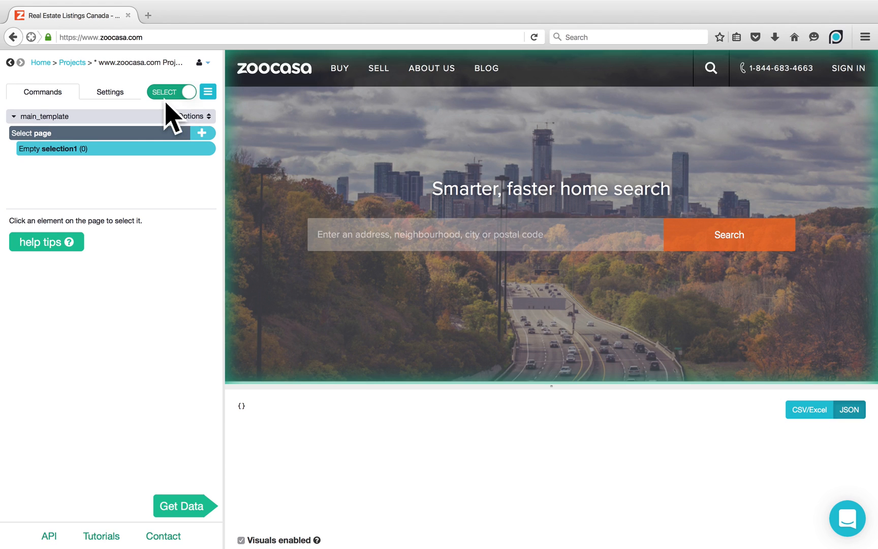
mouse_move(283, 112)
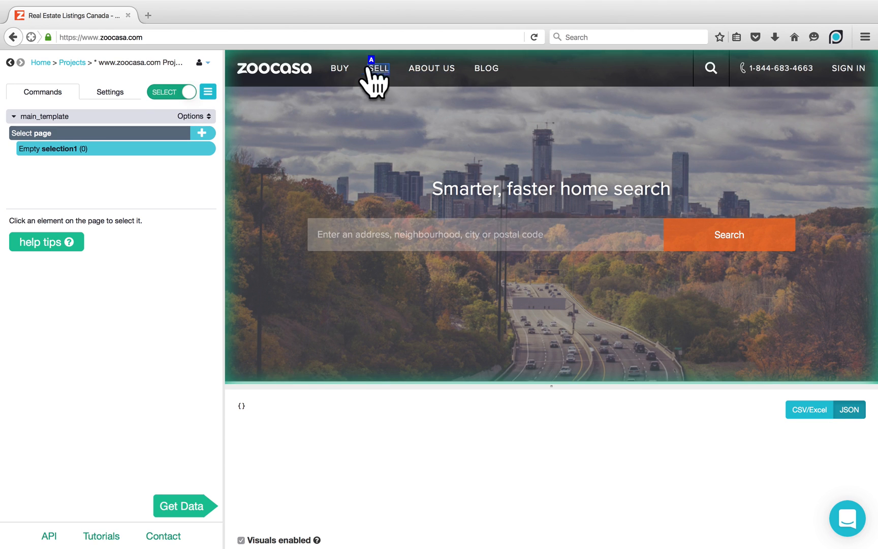
left_click(172, 91)
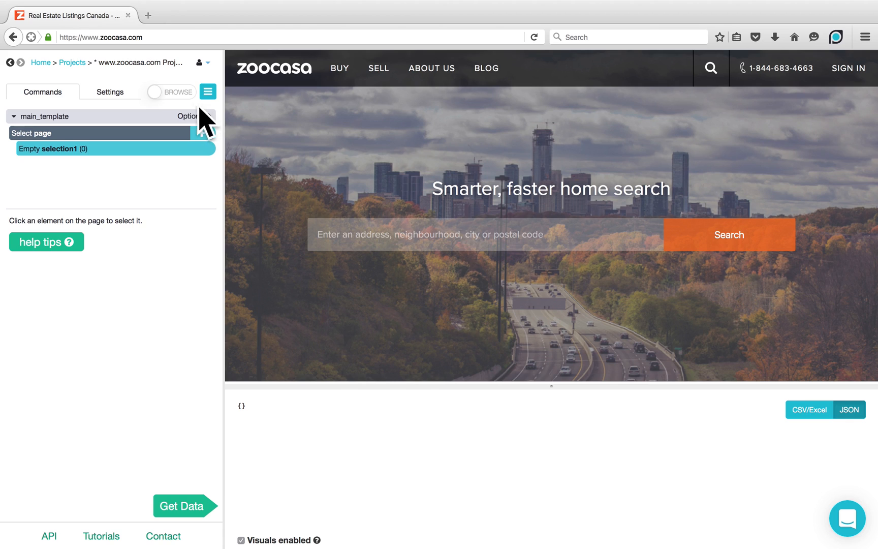
left_click(186, 91)
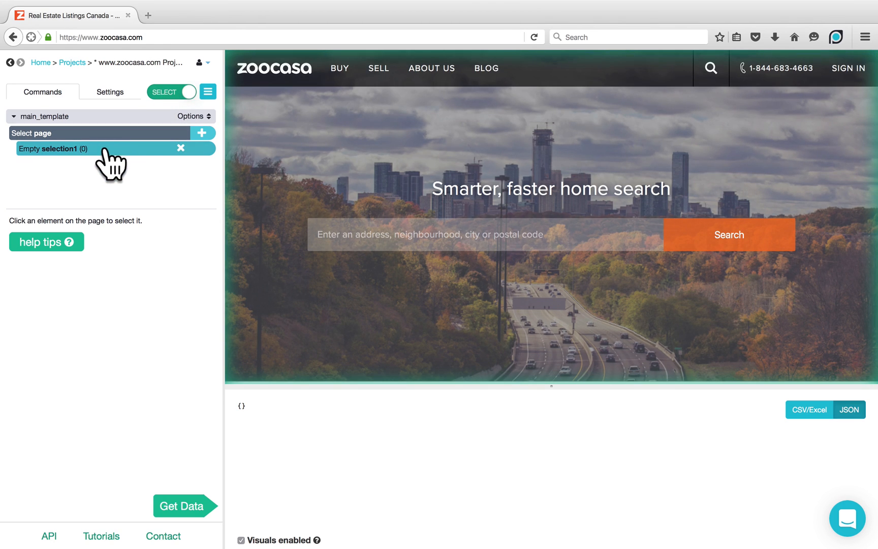
mouse_move(143, 167)
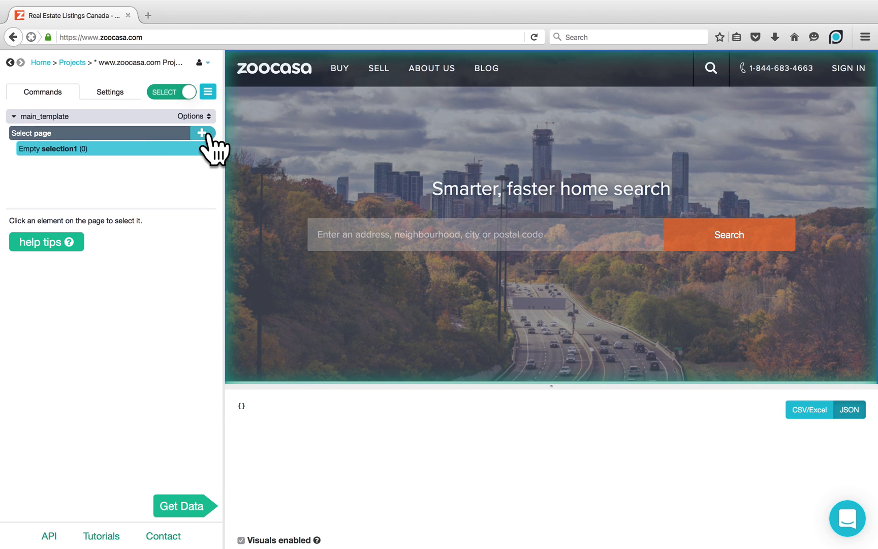
left_click(203, 133)
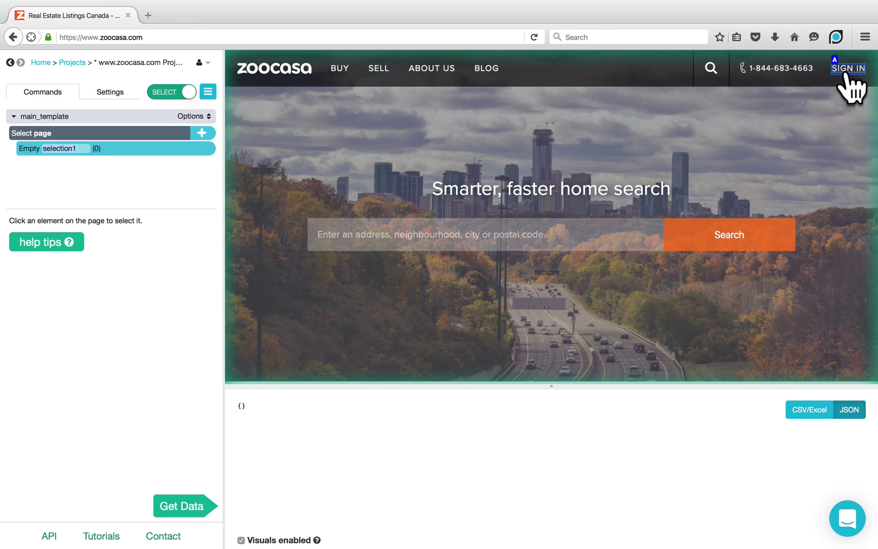
Step: Select the SIGN IN link as signInButton and bring up its command menu
left_click(848, 69)
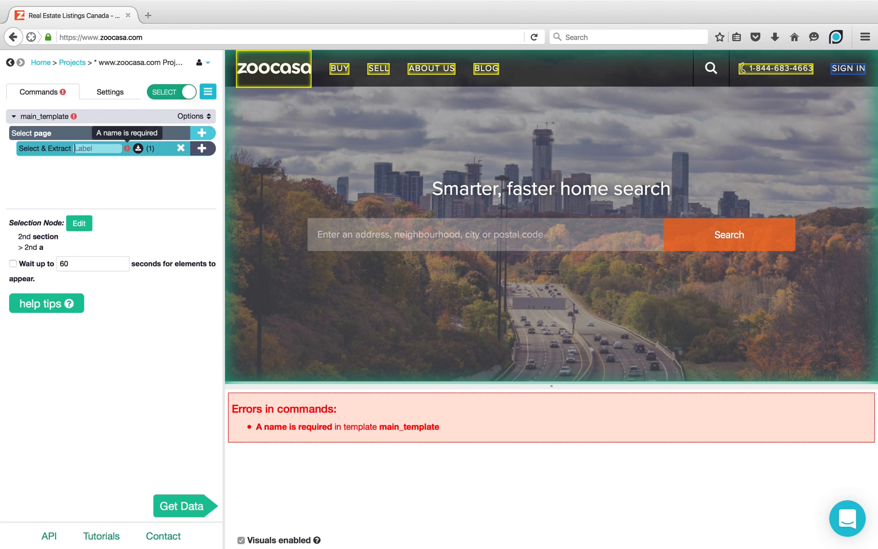
type("signInButton")
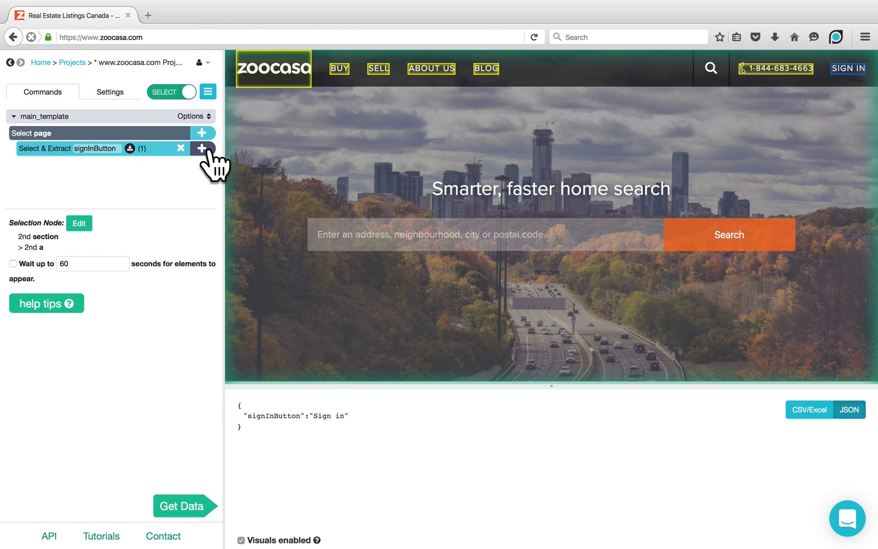
left_click(202, 149)
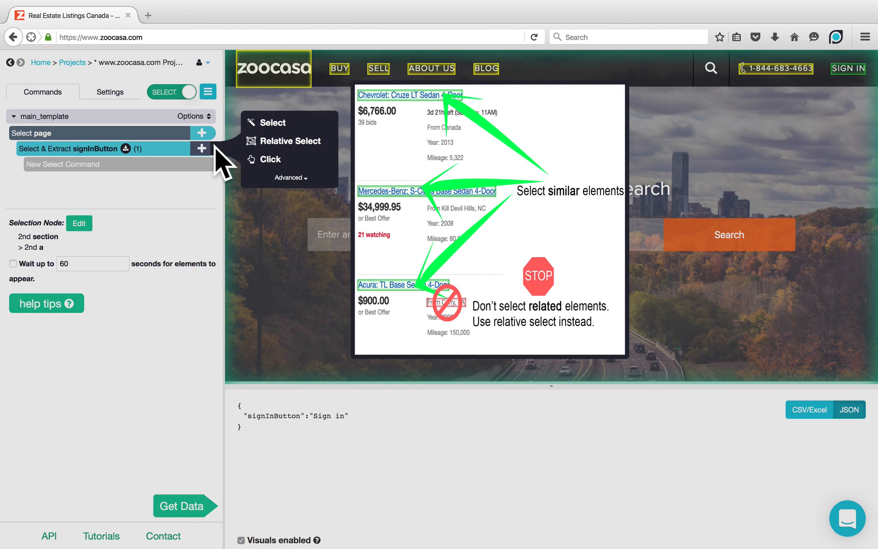
Step: Add a Click on signInButton that stays on the current template, opening the login popup
left_click(271, 159)
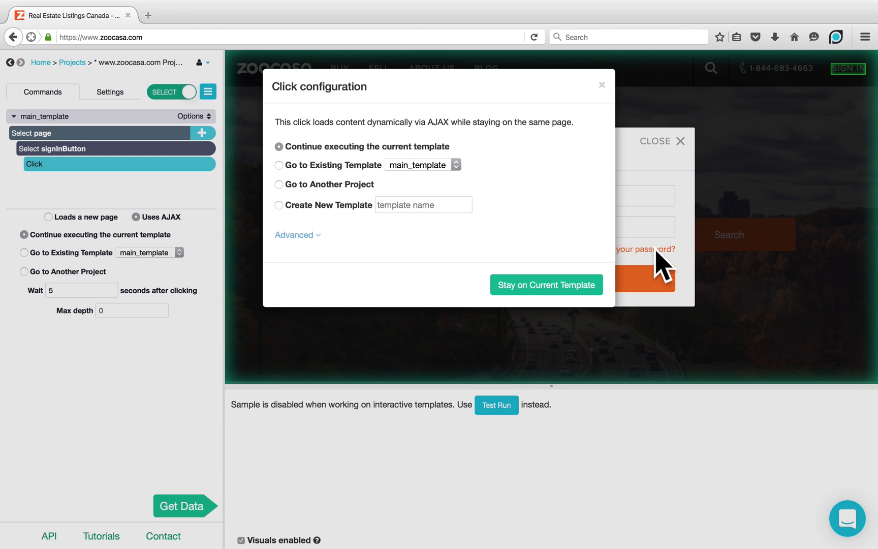
mouse_move(664, 210)
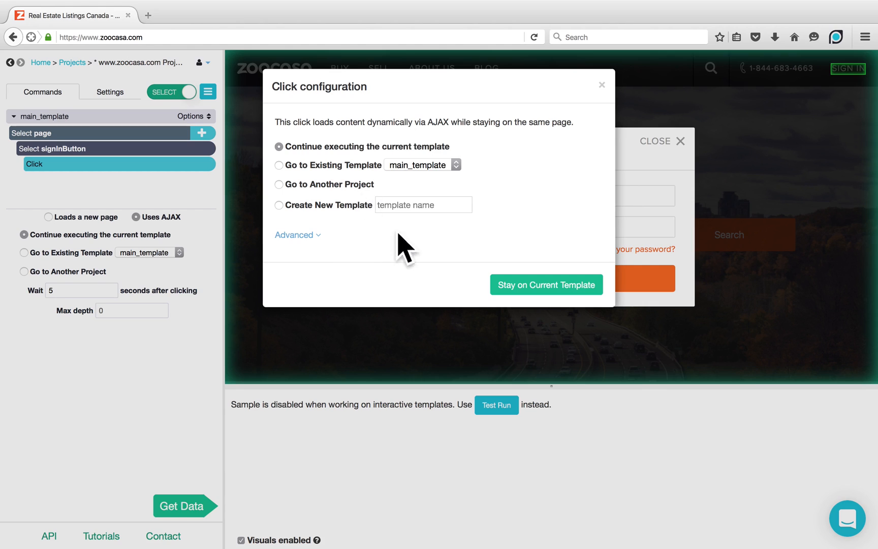
mouse_move(398, 174)
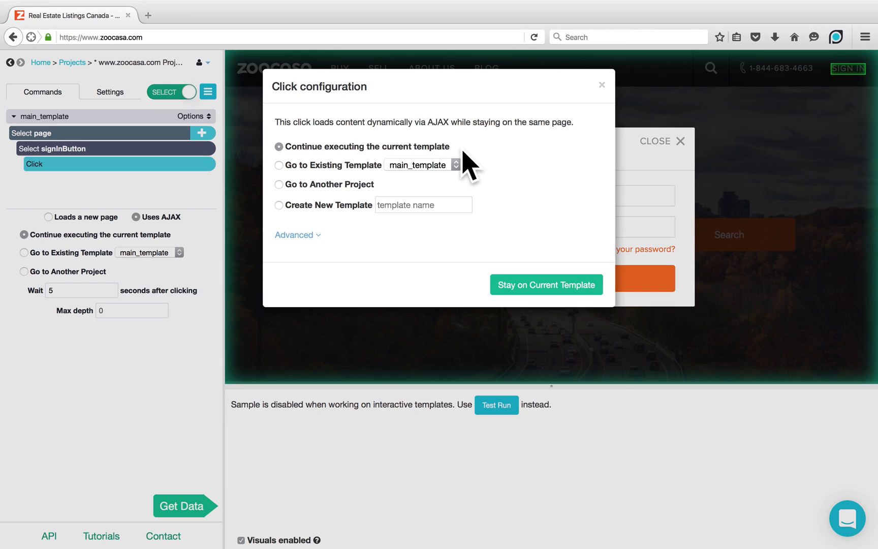
mouse_move(516, 208)
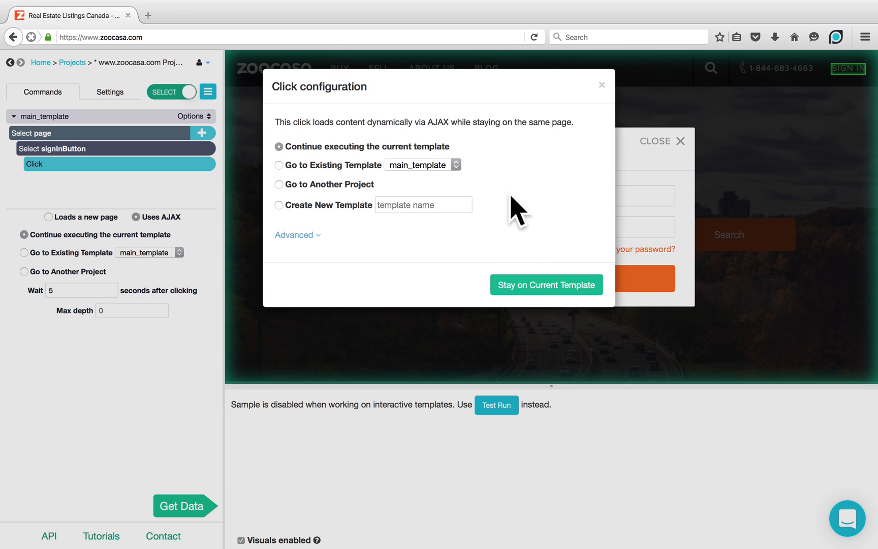
left_click(546, 285)
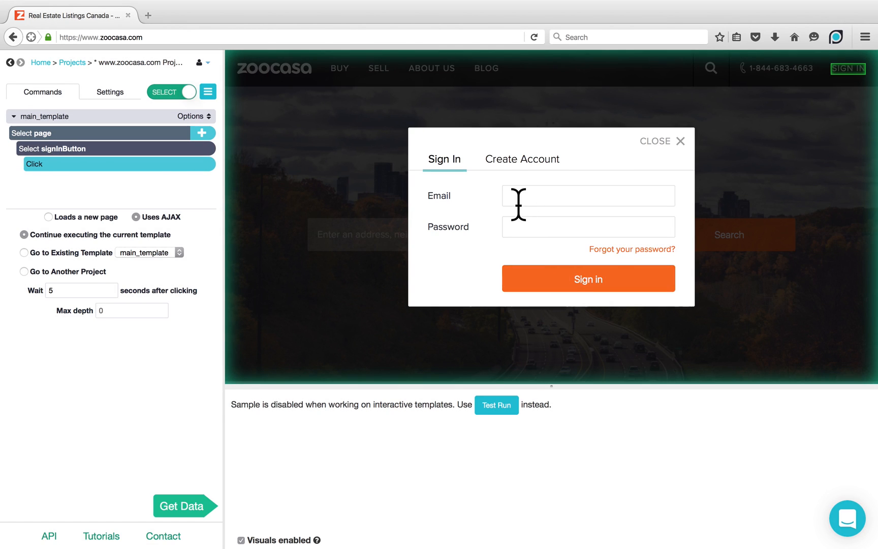
mouse_move(589, 279)
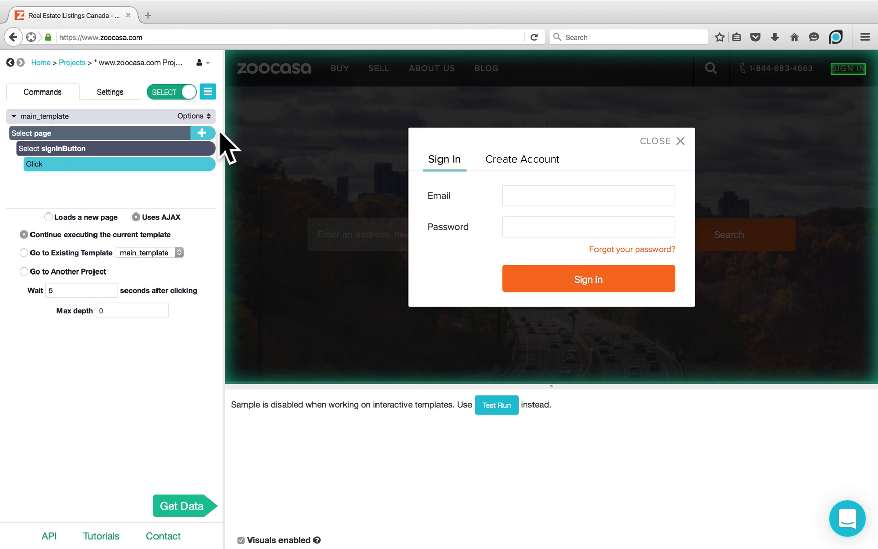
Step: Select the popup's Email field as email and input the account email address
left_click(202, 133)
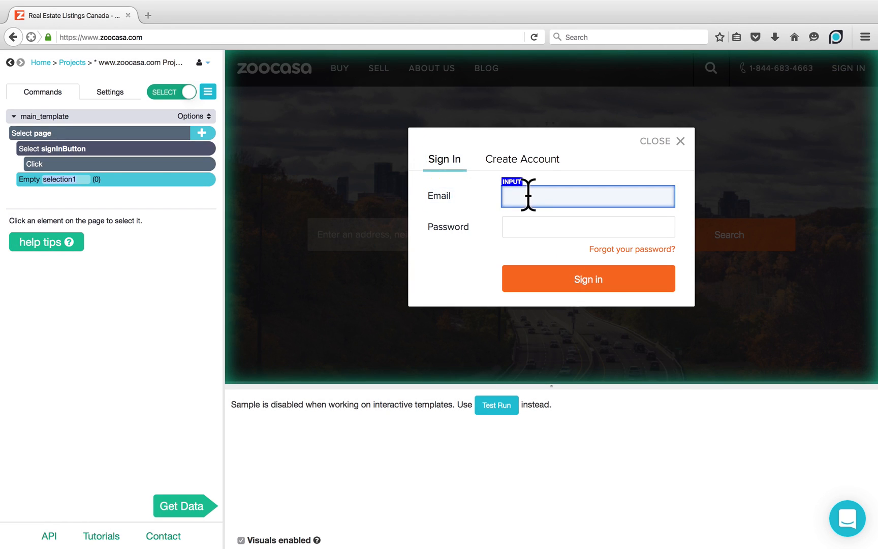
left_click(587, 196)
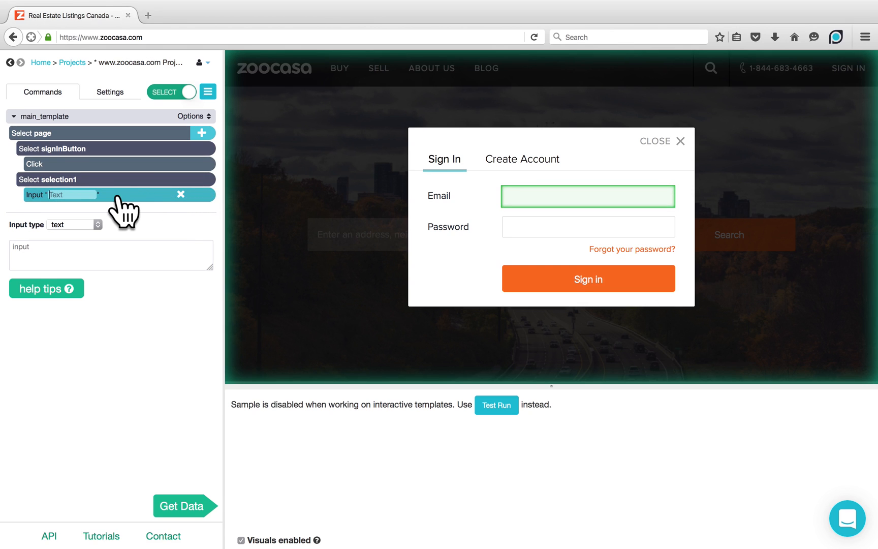
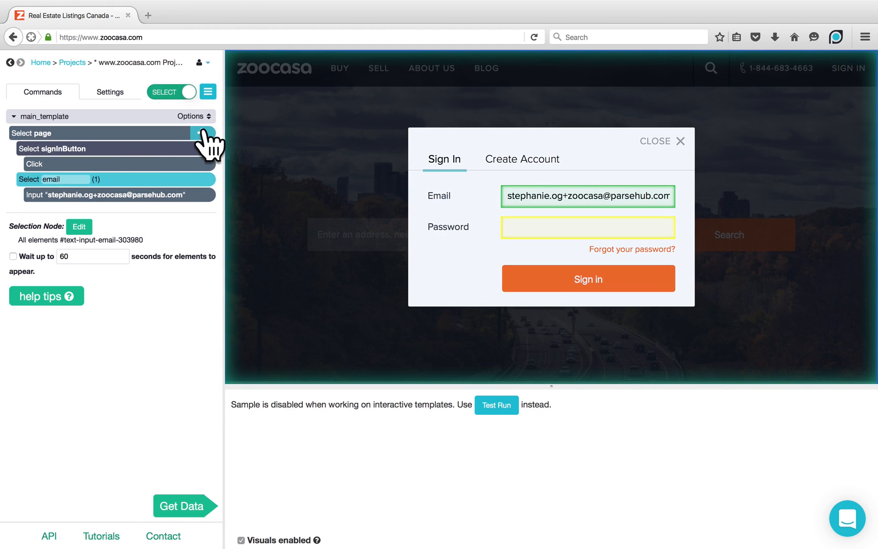
left_click(202, 133)
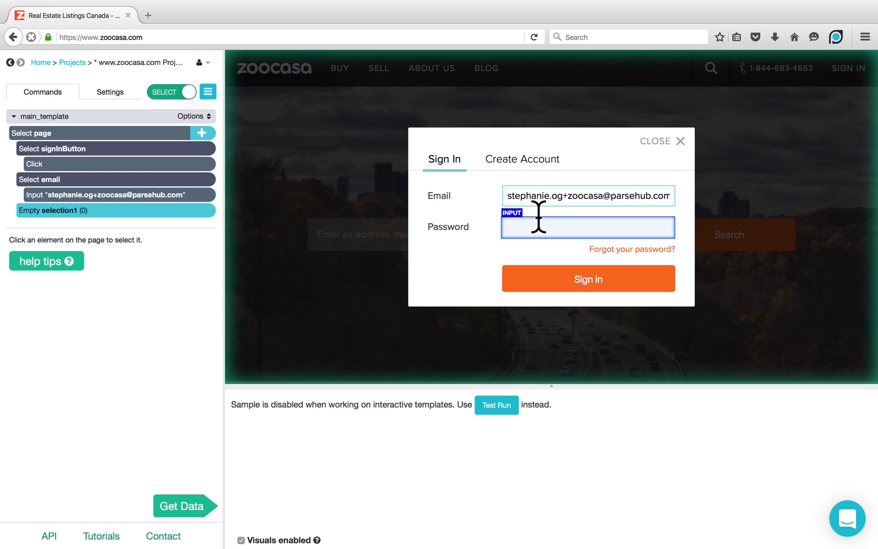
left_click(587, 227)
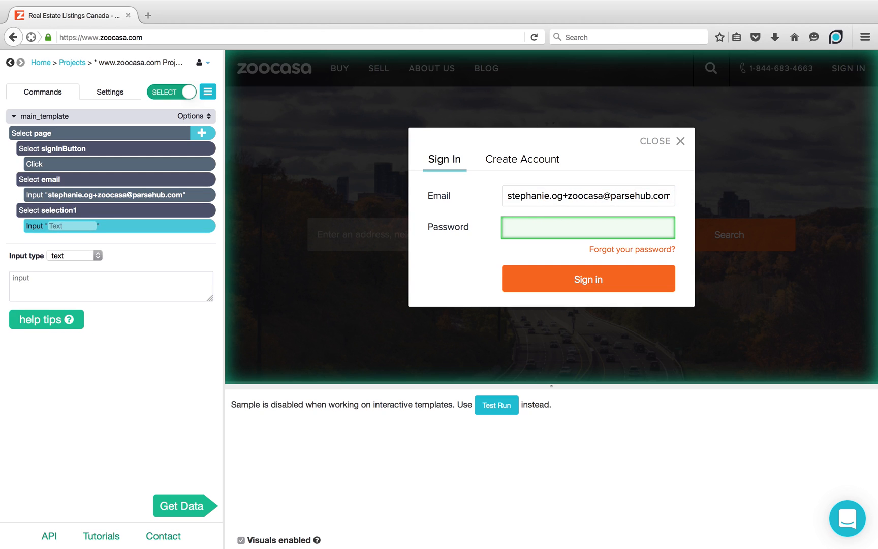
type("mypassword")
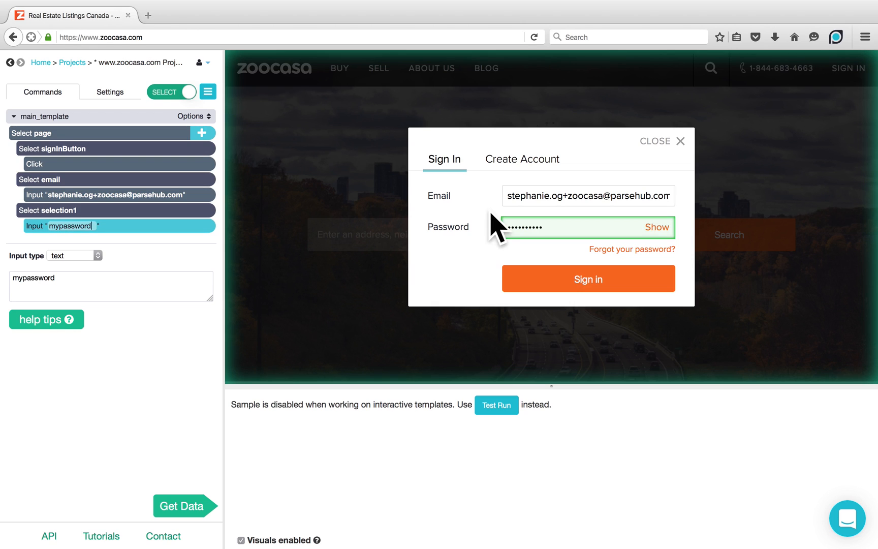
mouse_move(512, 261)
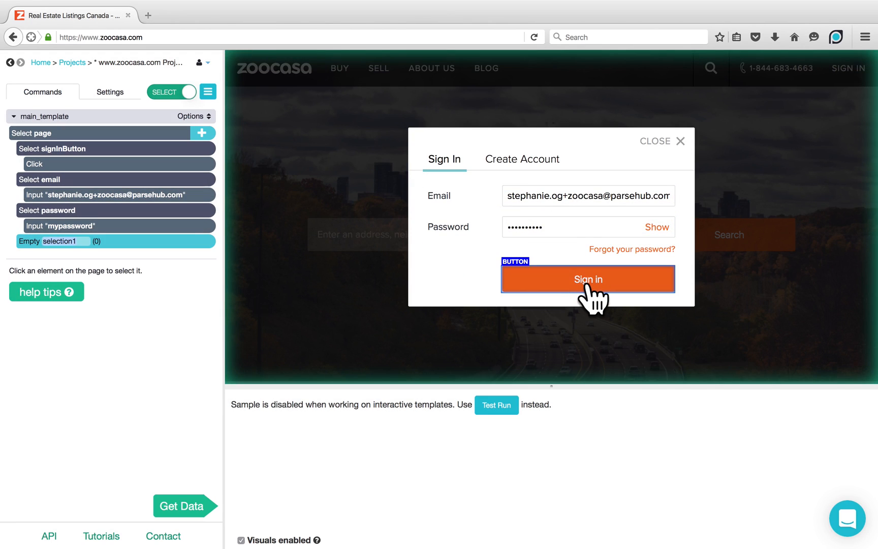
Step: Select the popup's Sign in button as signInButton and bring up its command menu
left_click(587, 278)
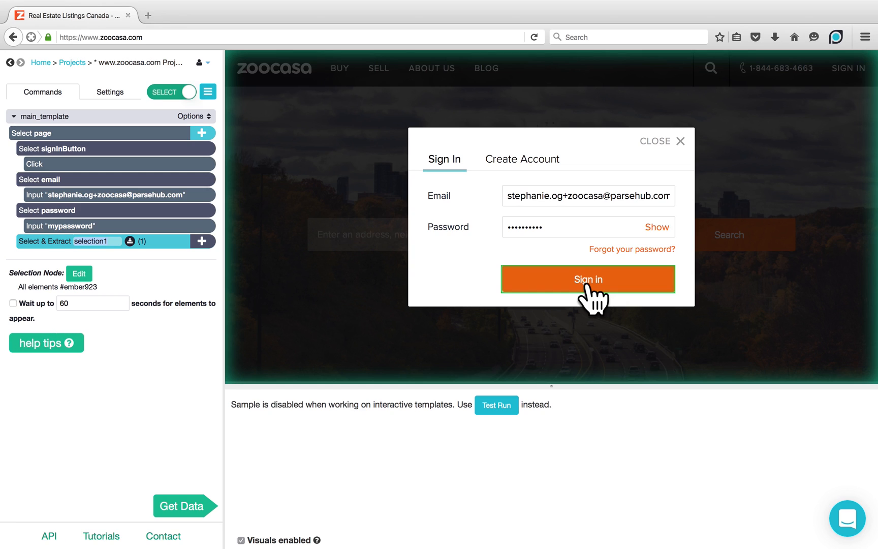
type("signInButton")
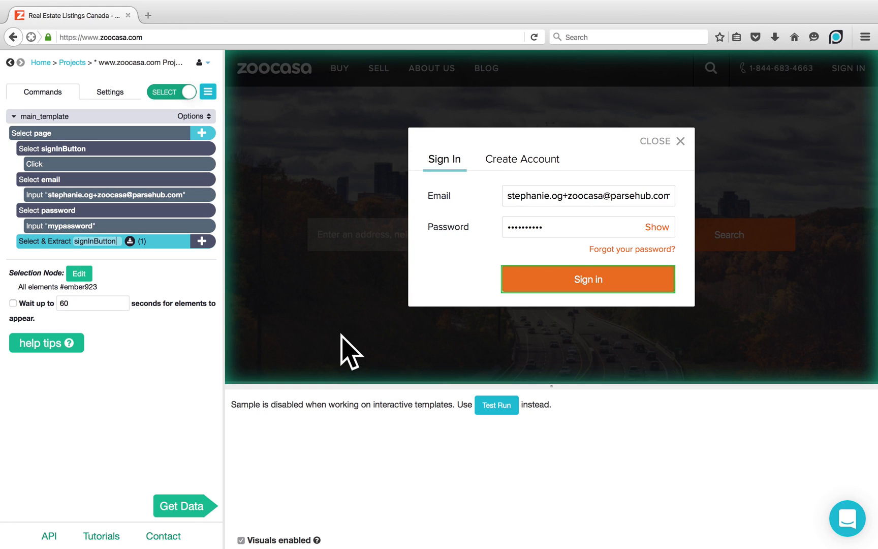
mouse_move(201, 241)
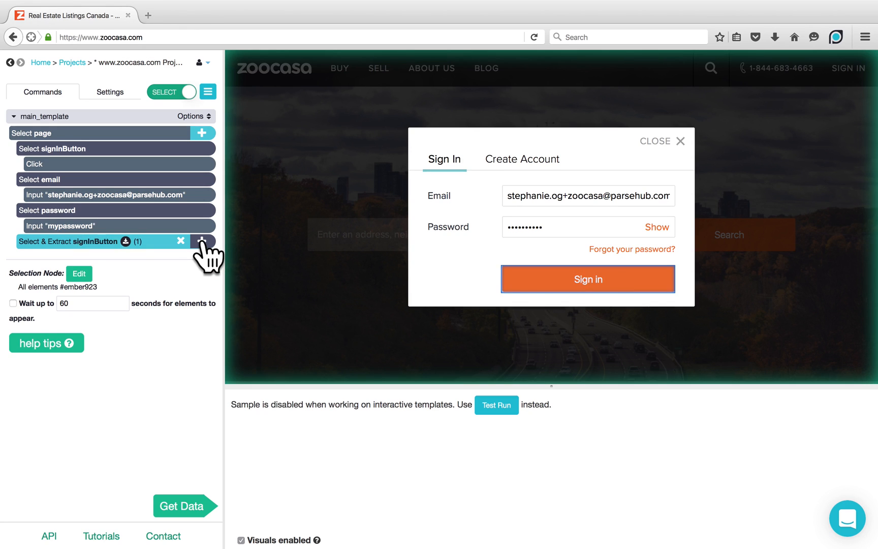
left_click(203, 241)
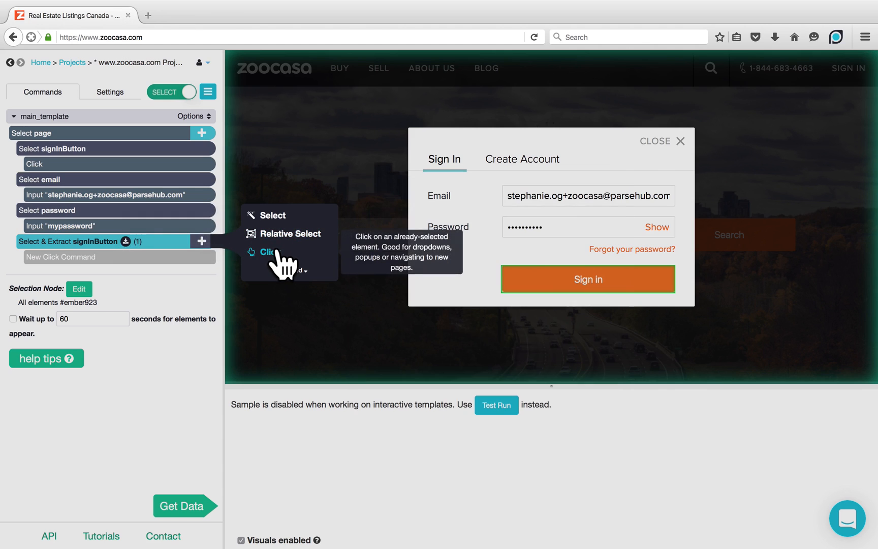
Step: Add a Click command on the popup's signInButton to log into the site
left_click(269, 251)
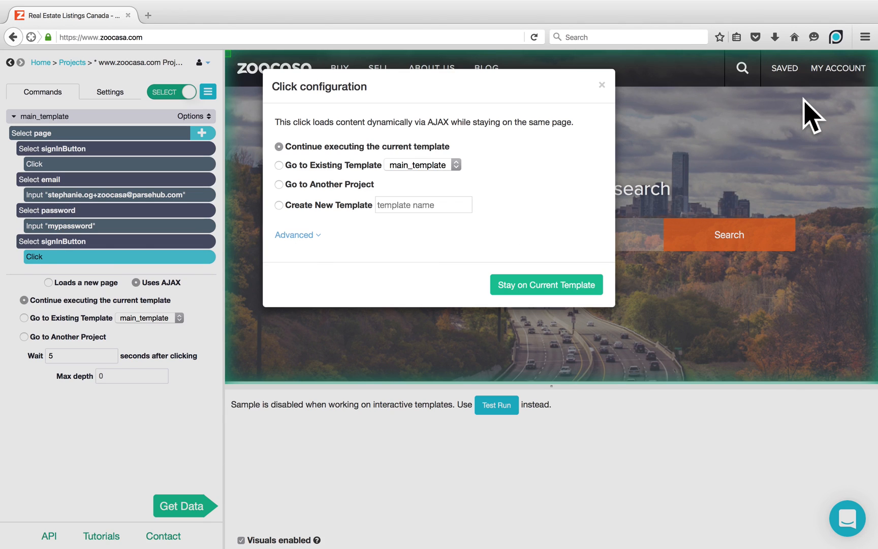
mouse_move(831, 93)
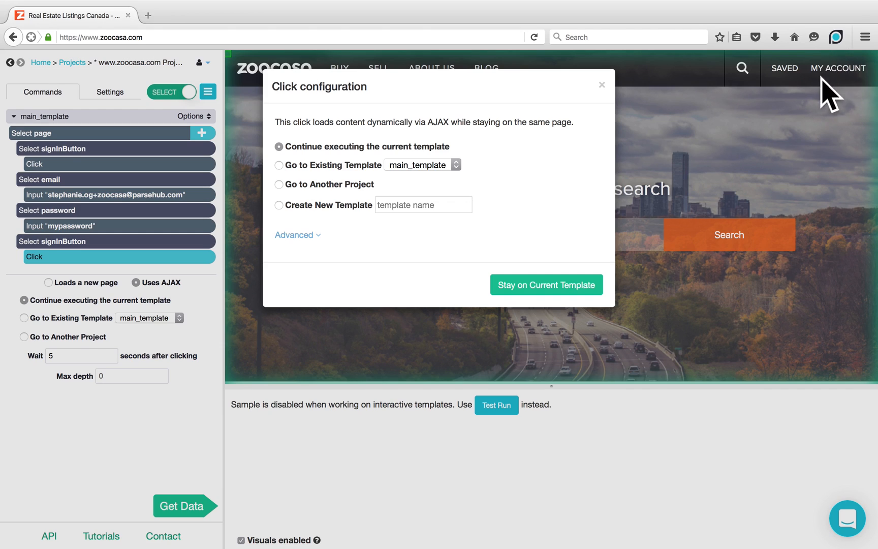
mouse_move(842, 97)
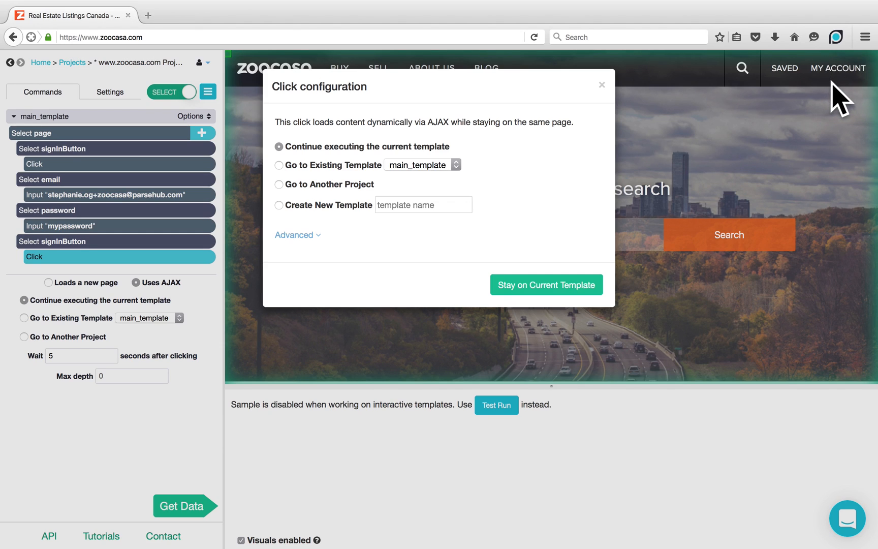
mouse_move(624, 179)
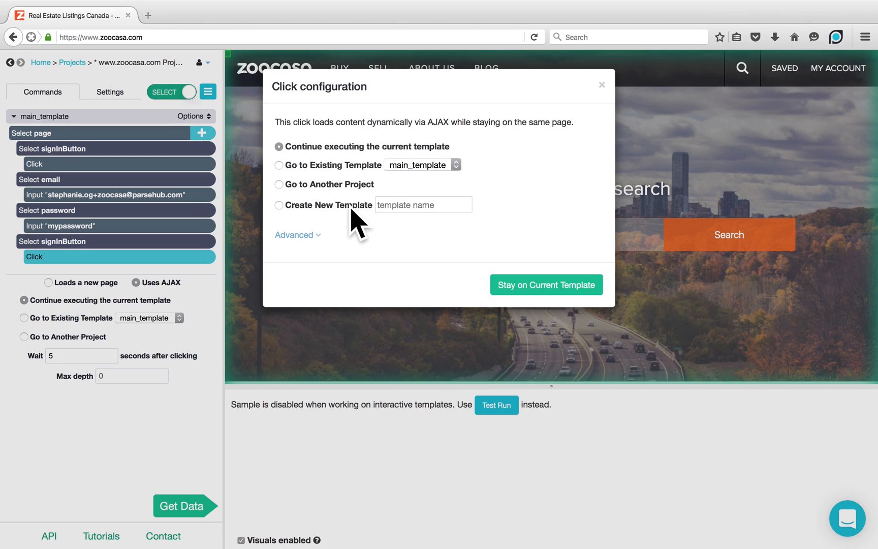
Step: Send the login click to a newly created template named post_login
left_click(278, 205)
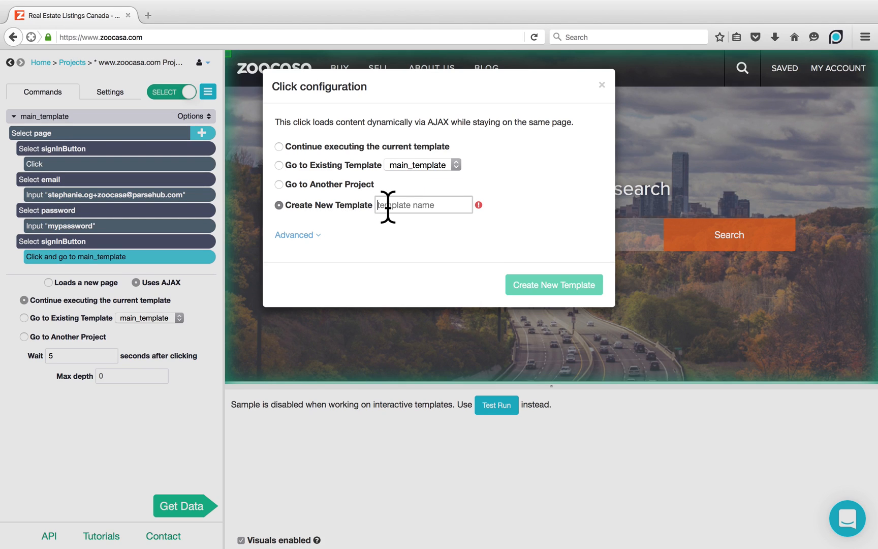
type("post_")
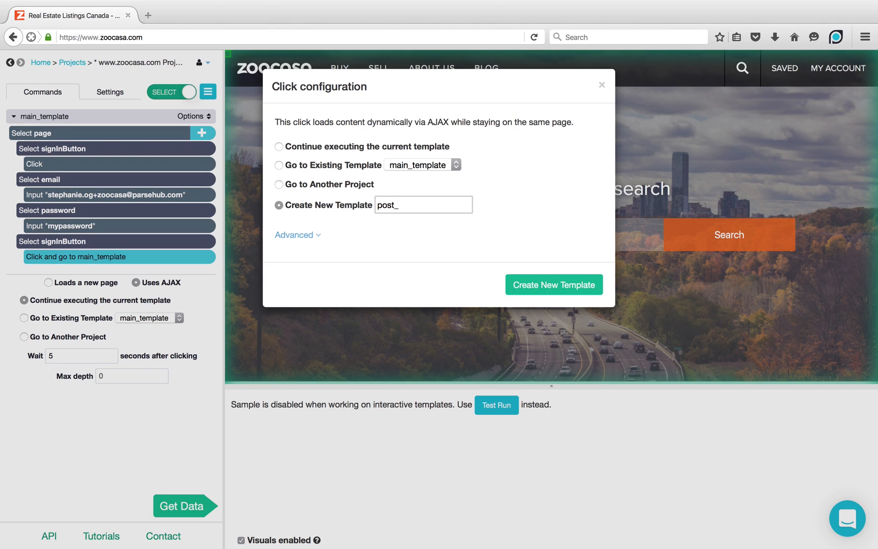
type("login")
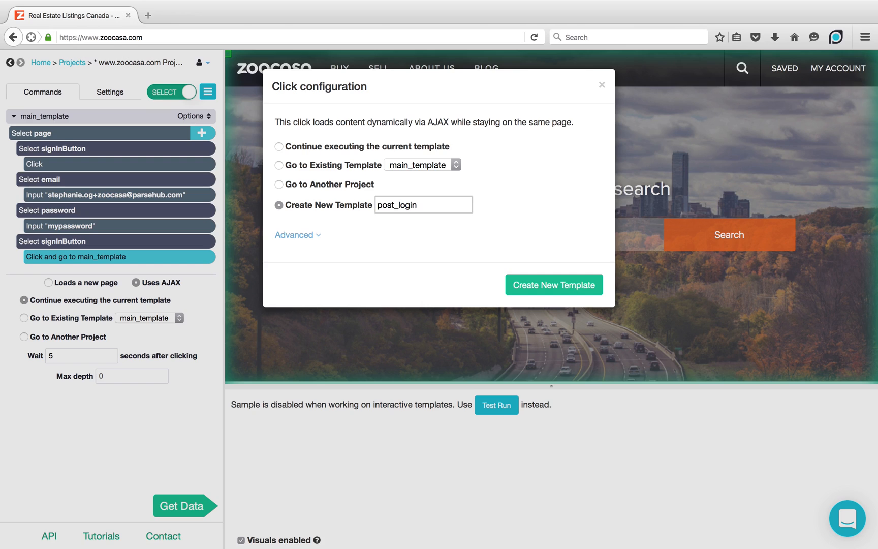
left_click(423, 205)
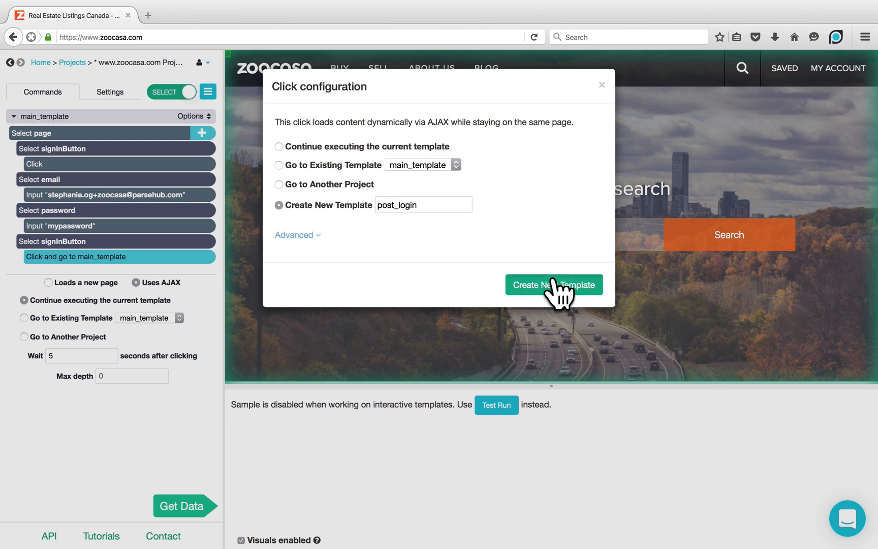
left_click(553, 284)
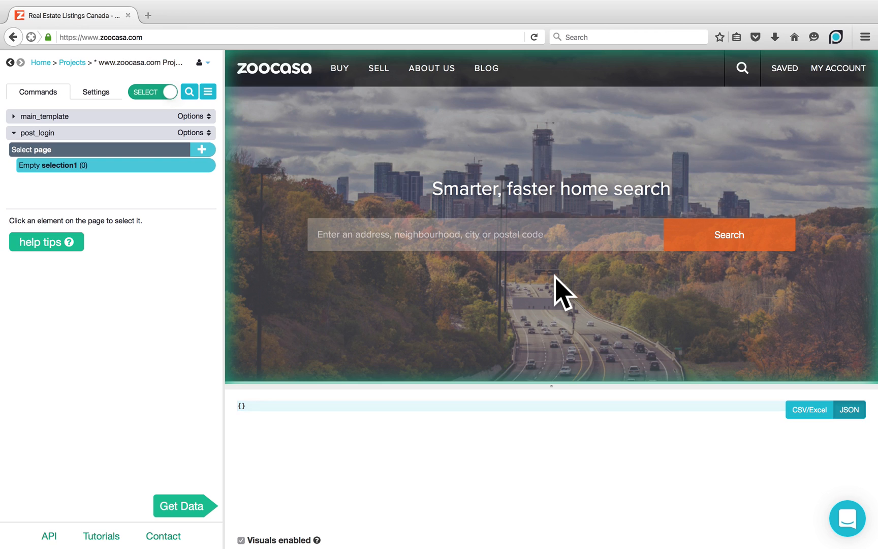
mouse_move(173, 192)
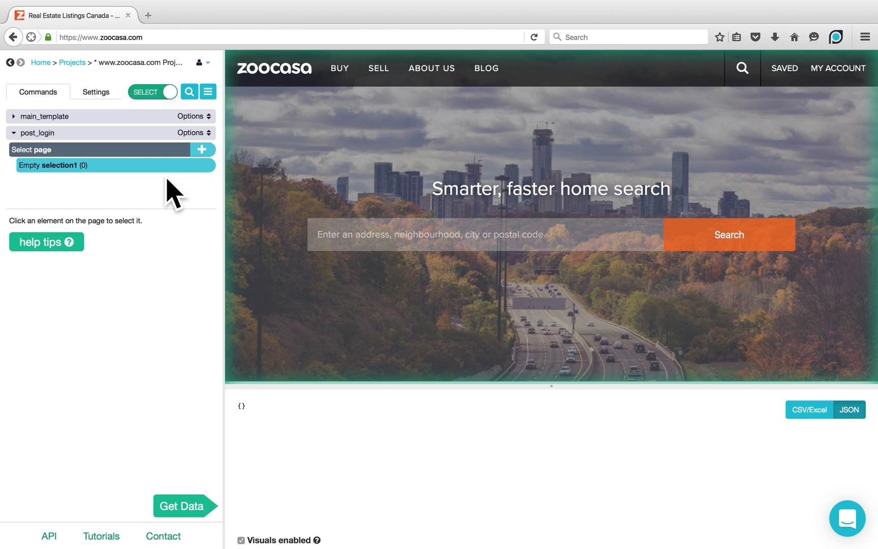